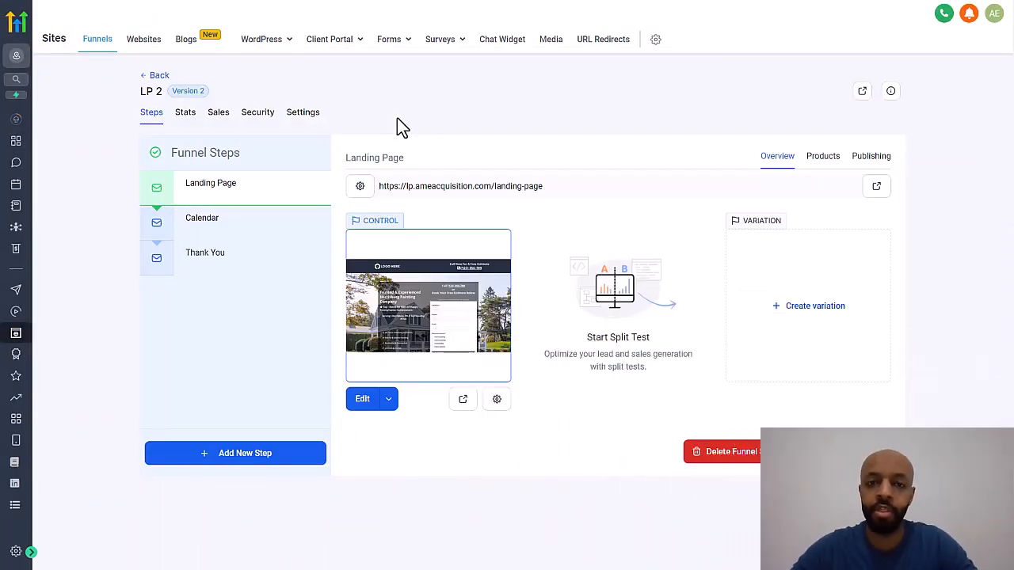
mouse_move(605, 255)
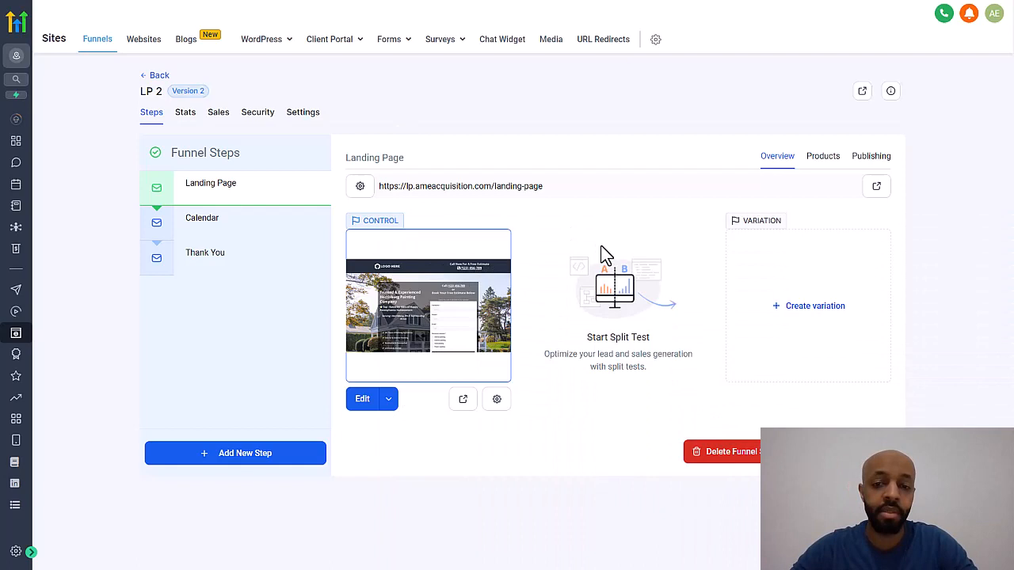
mouse_move(544, 297)
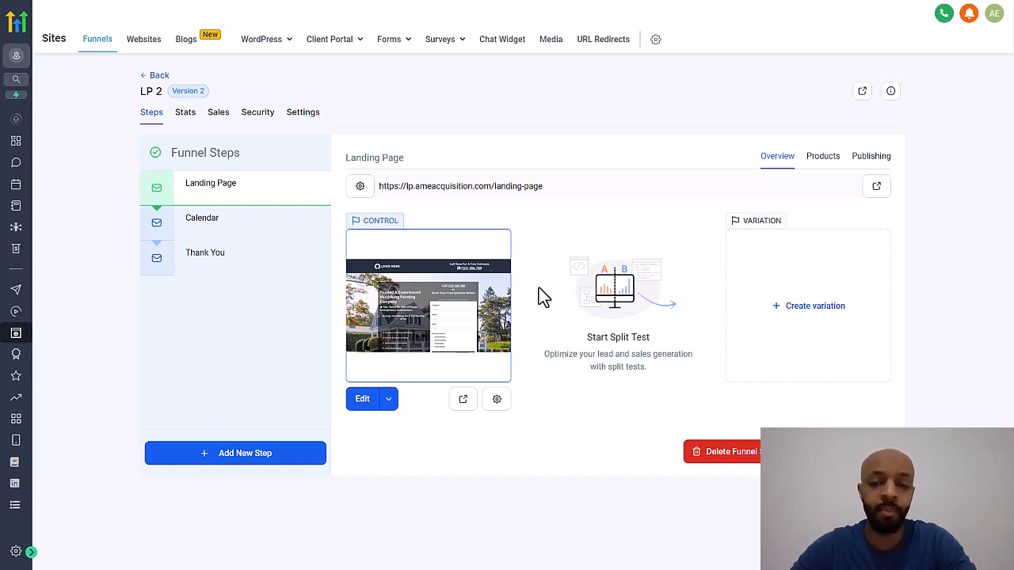
mouse_move(790, 333)
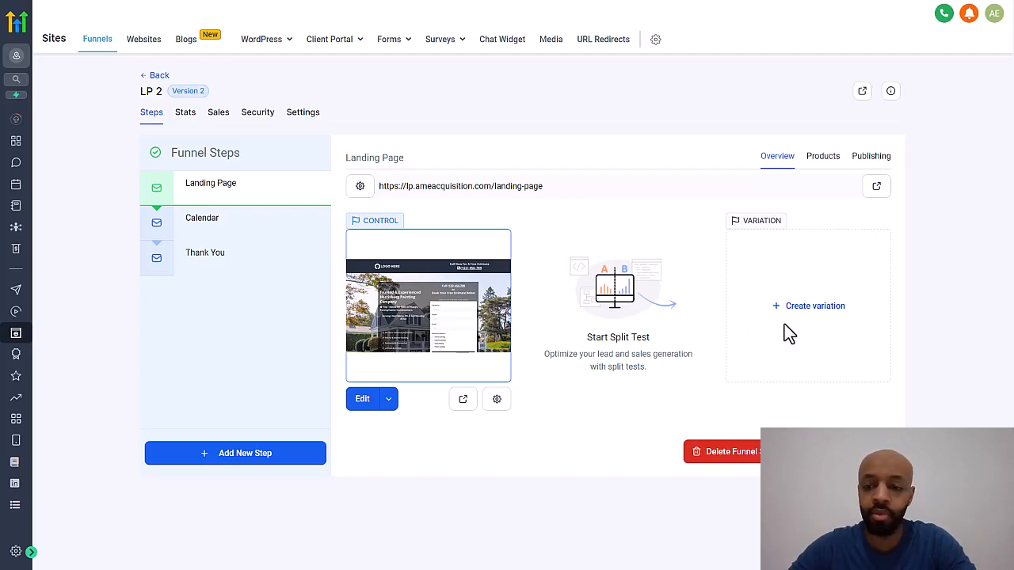
- Create a Landing Page variation by importing LP 2's existing Landing Page step
left_click(815, 306)
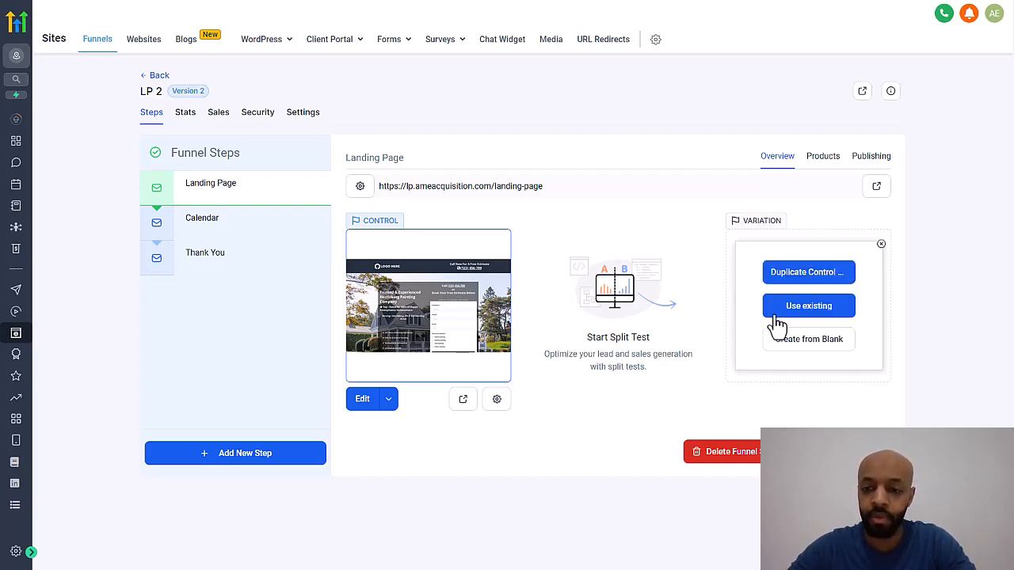
left_click(809, 305)
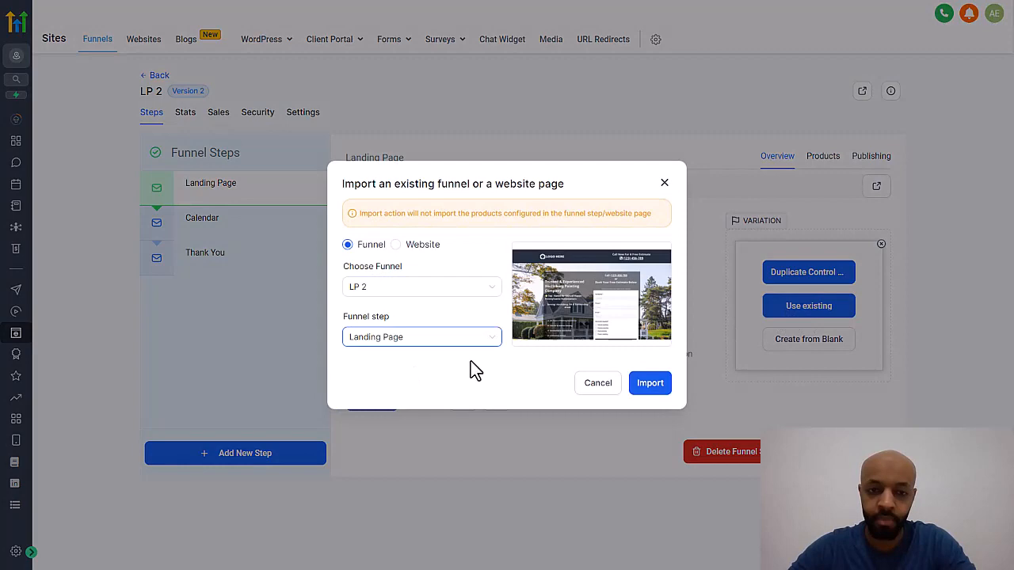
left_click(650, 383)
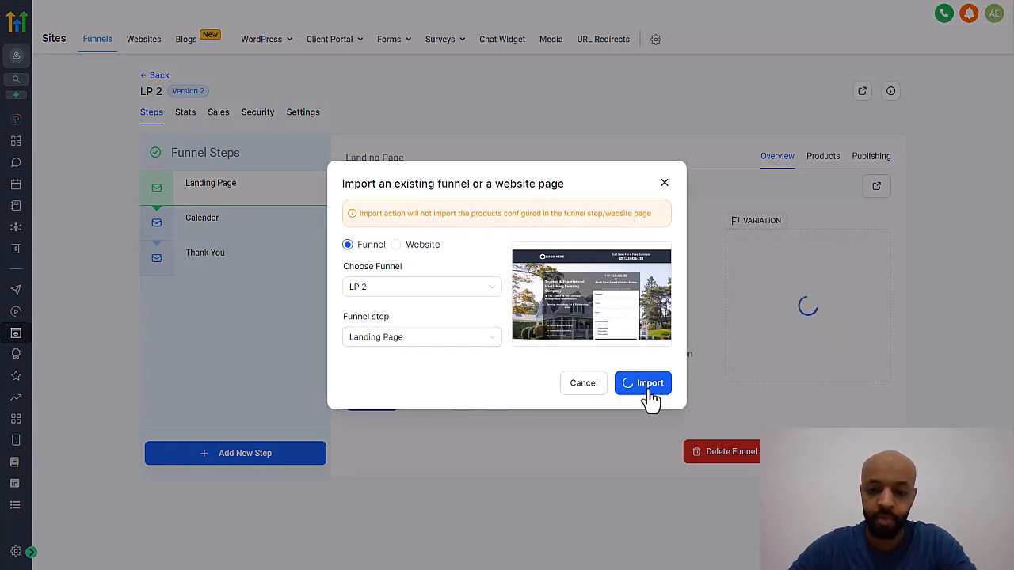
left_click(642, 383)
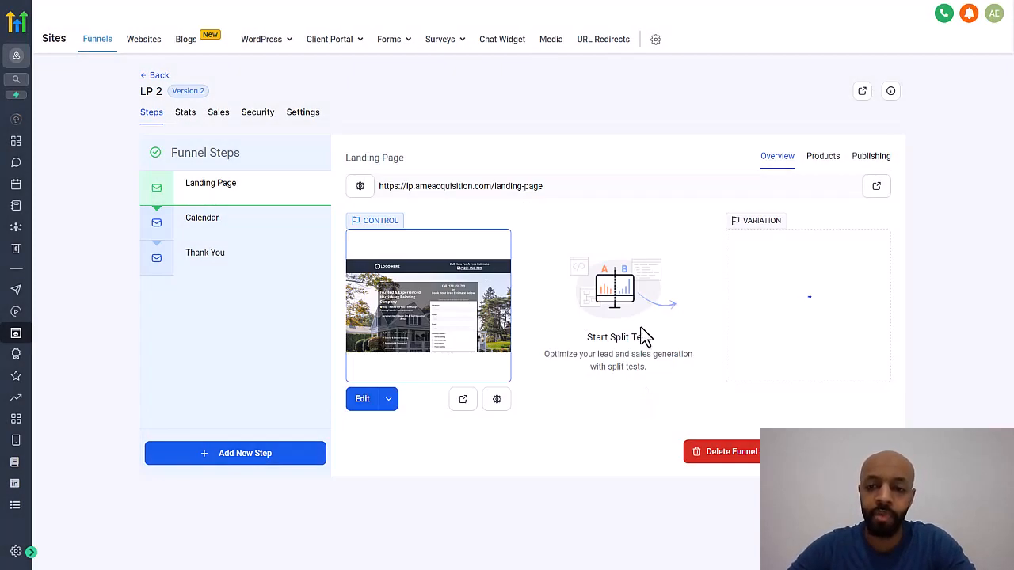
left_click(618, 337)
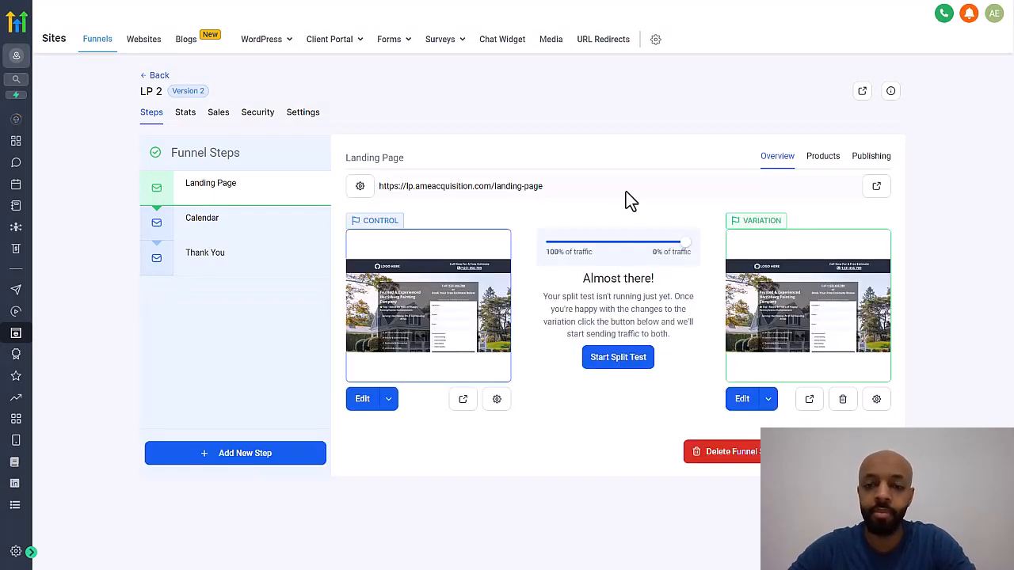
left_click(767, 398)
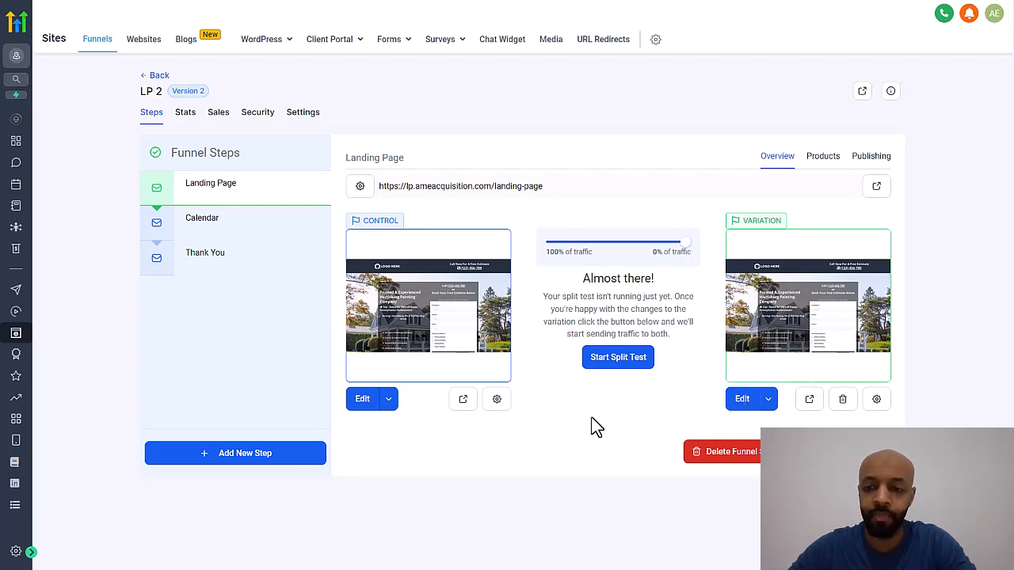
- Edit the variation in mobile layout and select the header phone number text
left_click(362, 398)
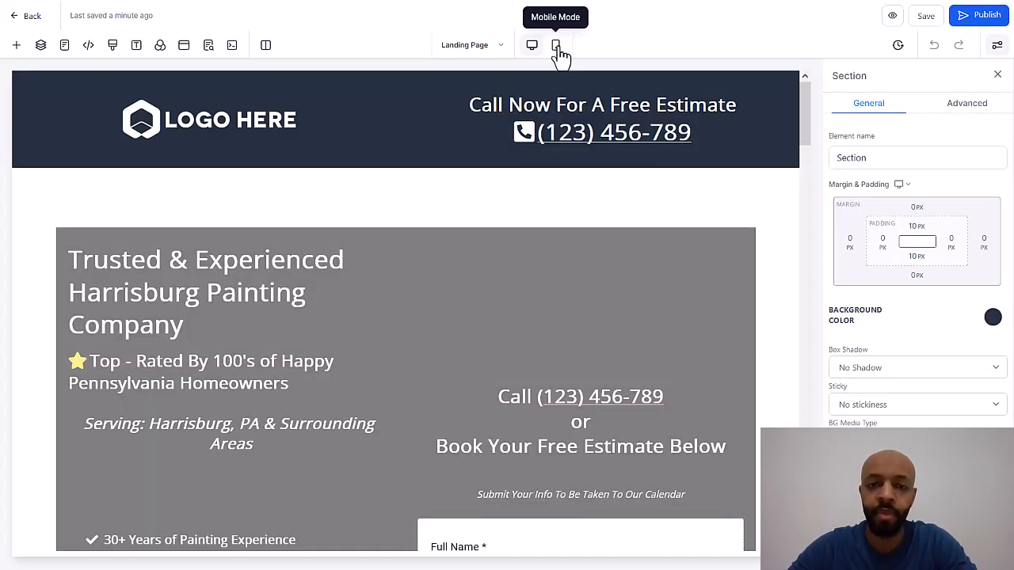
left_click(555, 44)
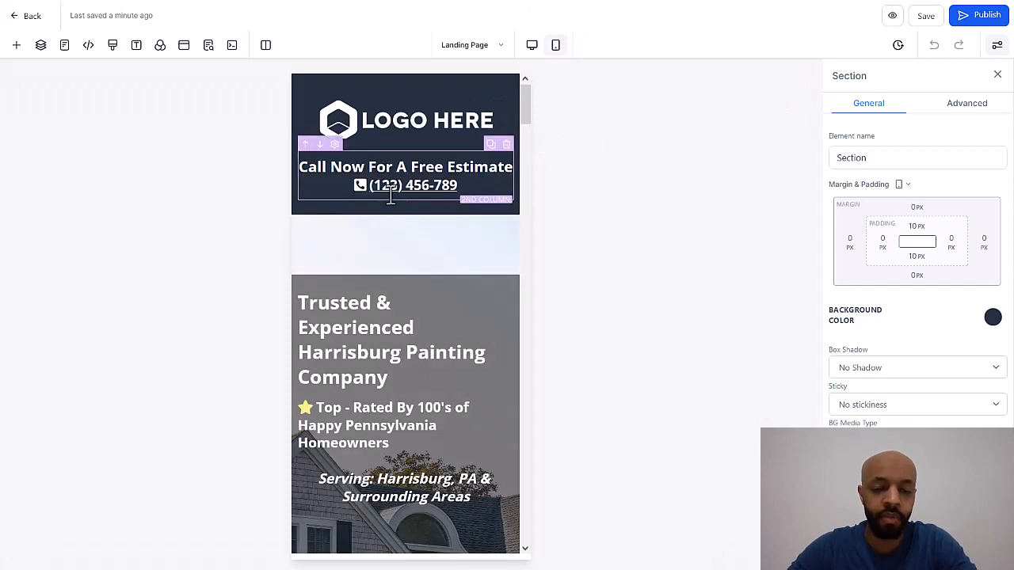
left_click(413, 185)
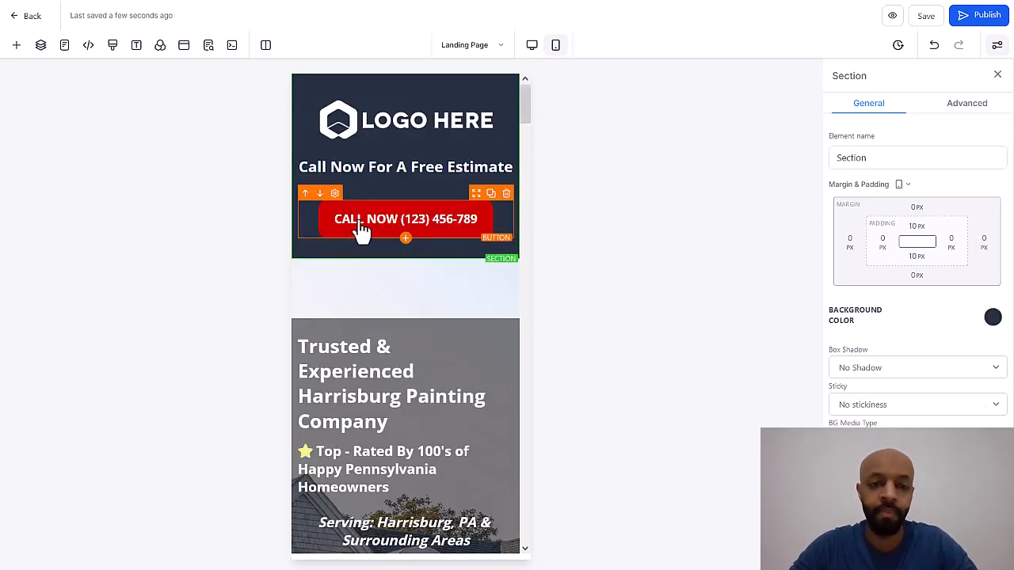
mouse_move(271, 257)
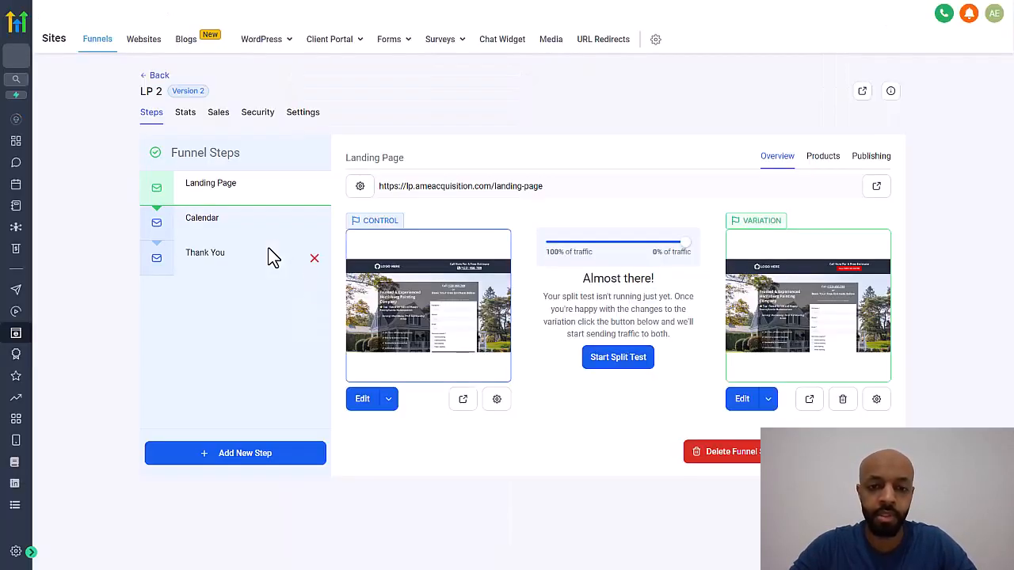
mouse_move(475, 276)
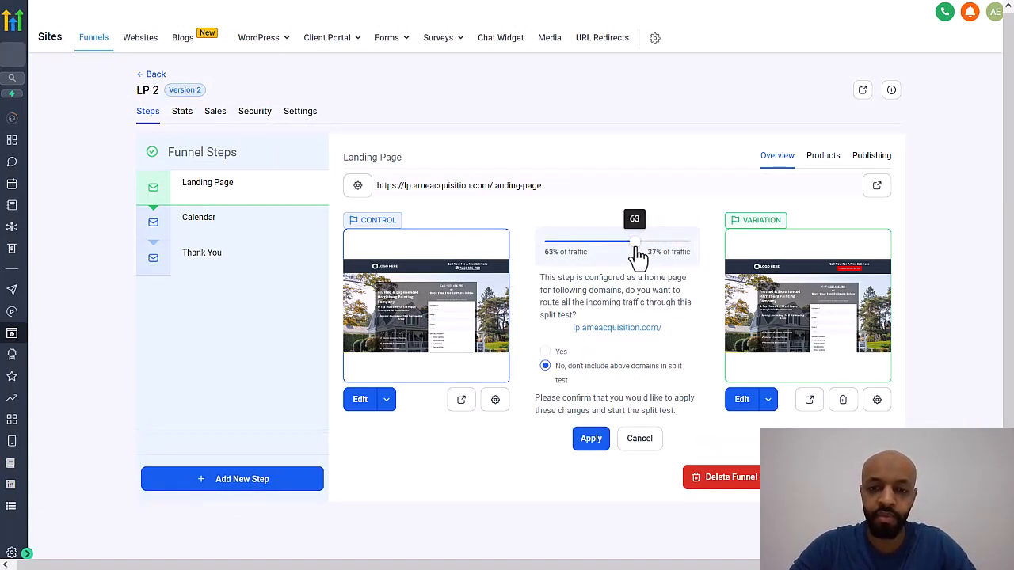
- Drag the traffic slider to 50% control and 50% variation
left_click_drag(638, 239, 617, 239)
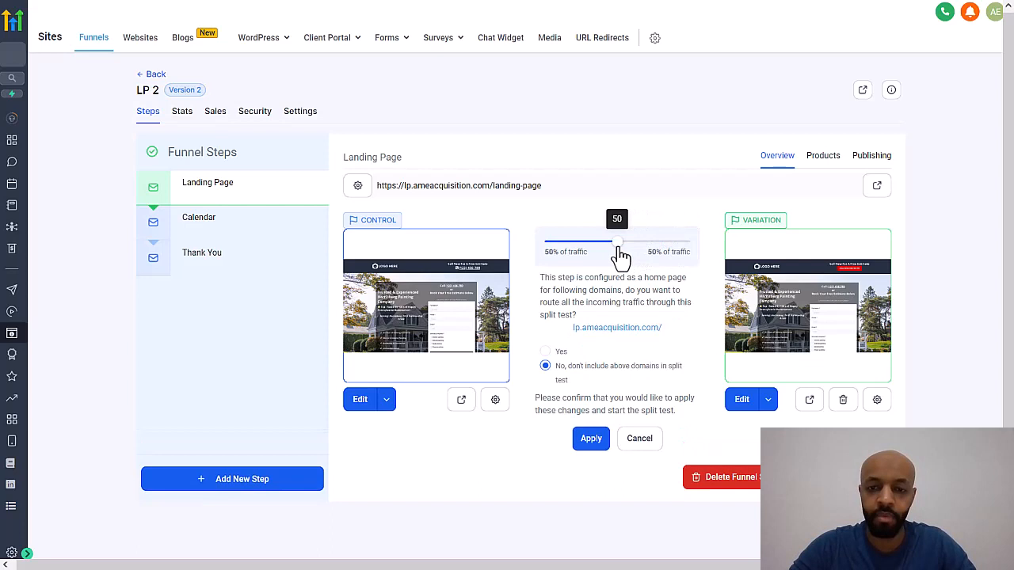
mouse_move(672, 279)
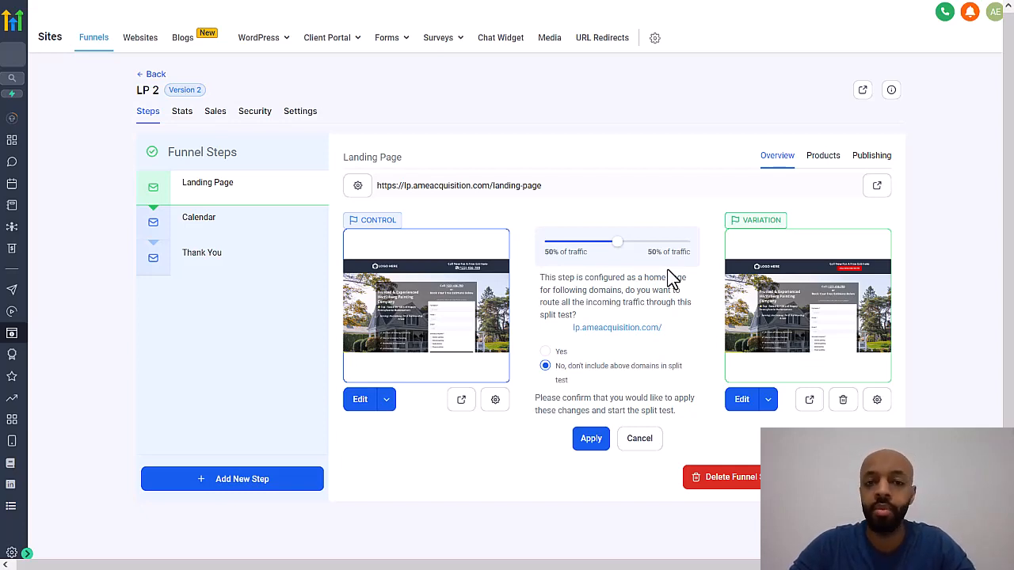
mouse_move(643, 297)
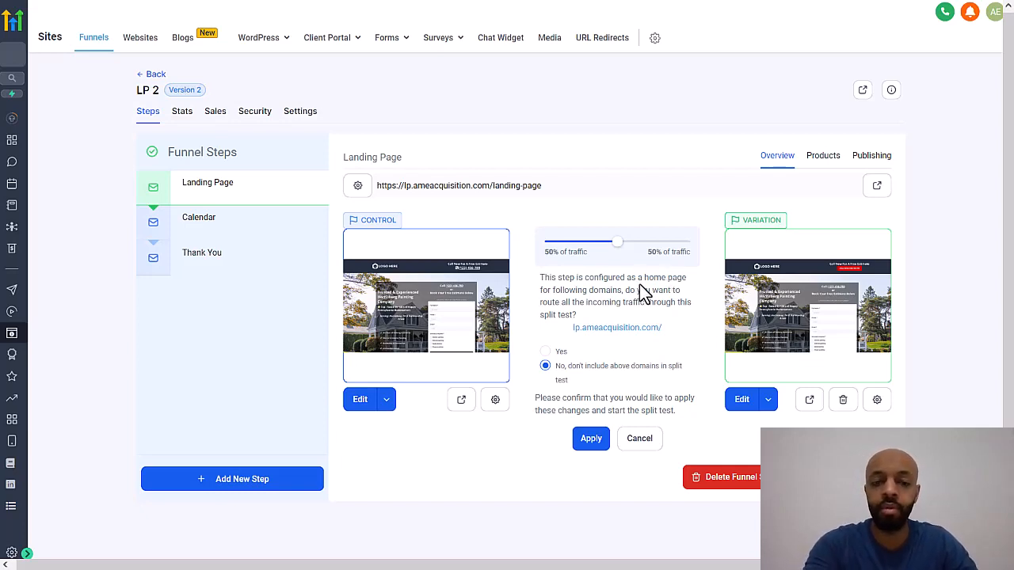
mouse_move(396, 357)
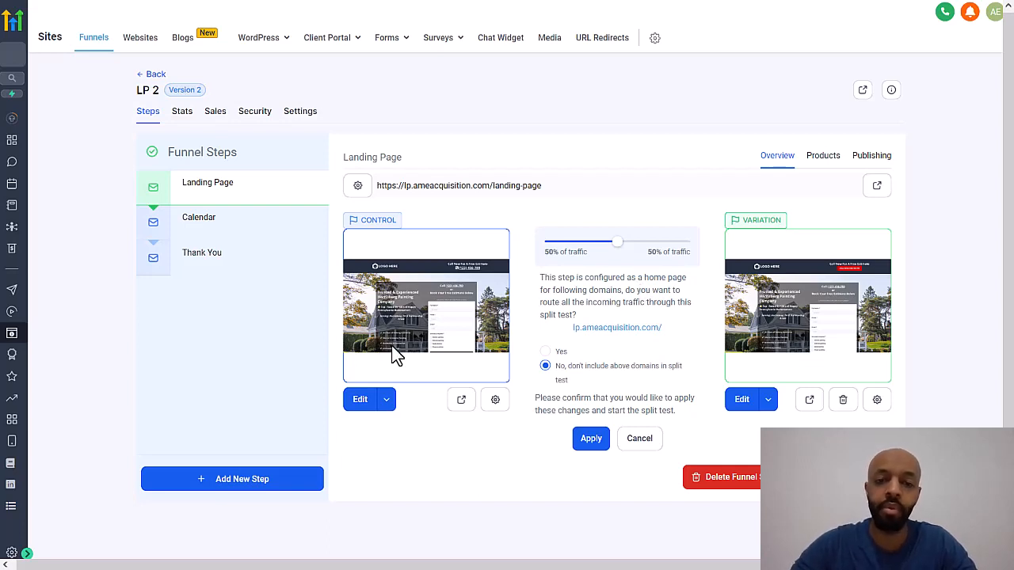
mouse_move(422, 313)
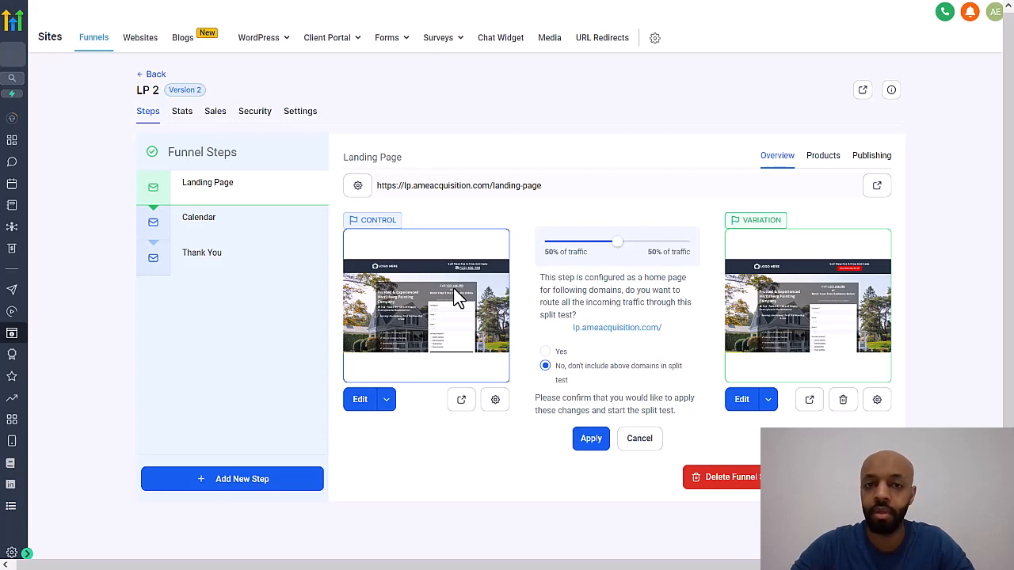
mouse_move(690, 327)
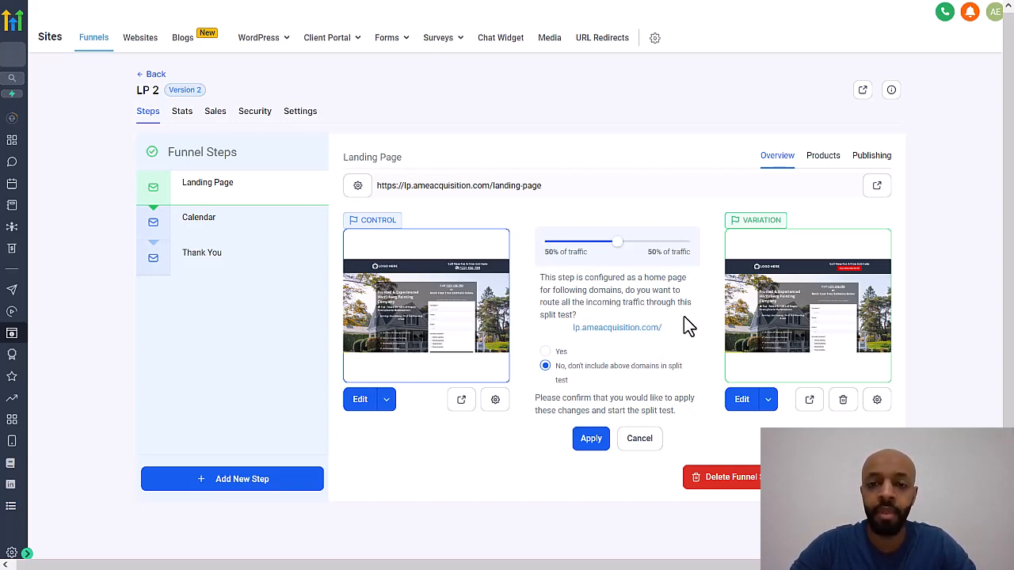
mouse_move(830, 279)
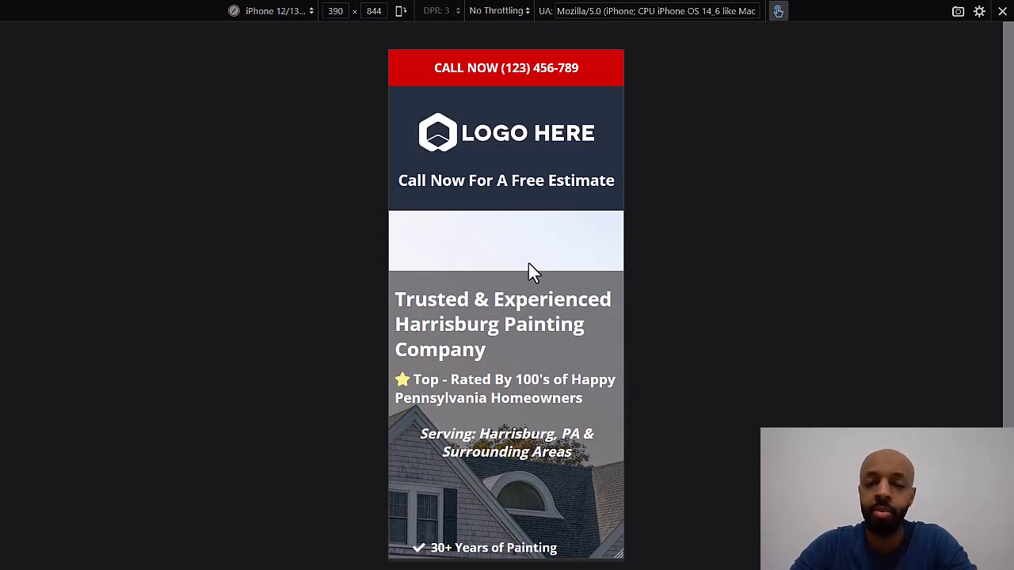
mouse_move(584, 245)
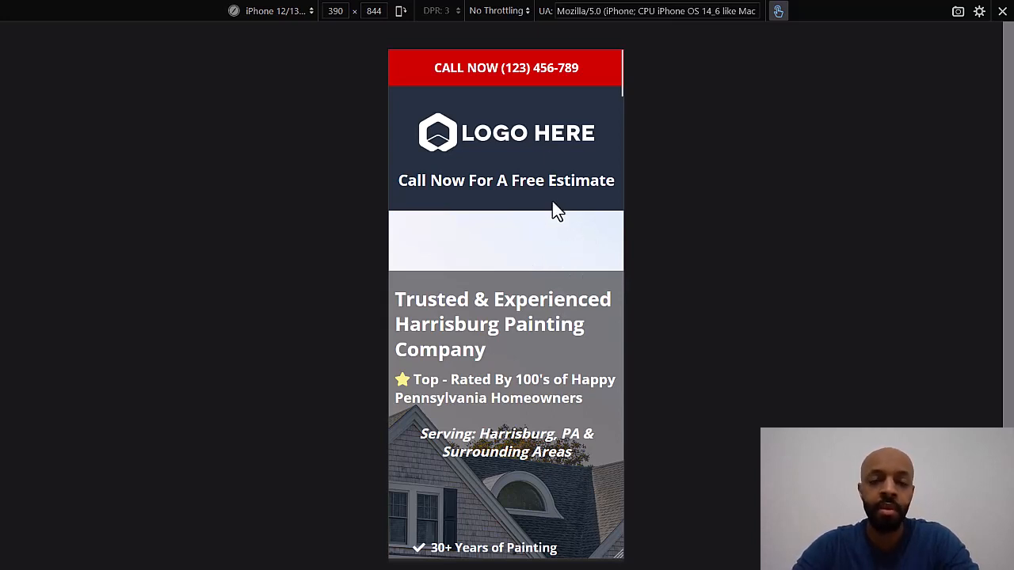
mouse_move(582, 68)
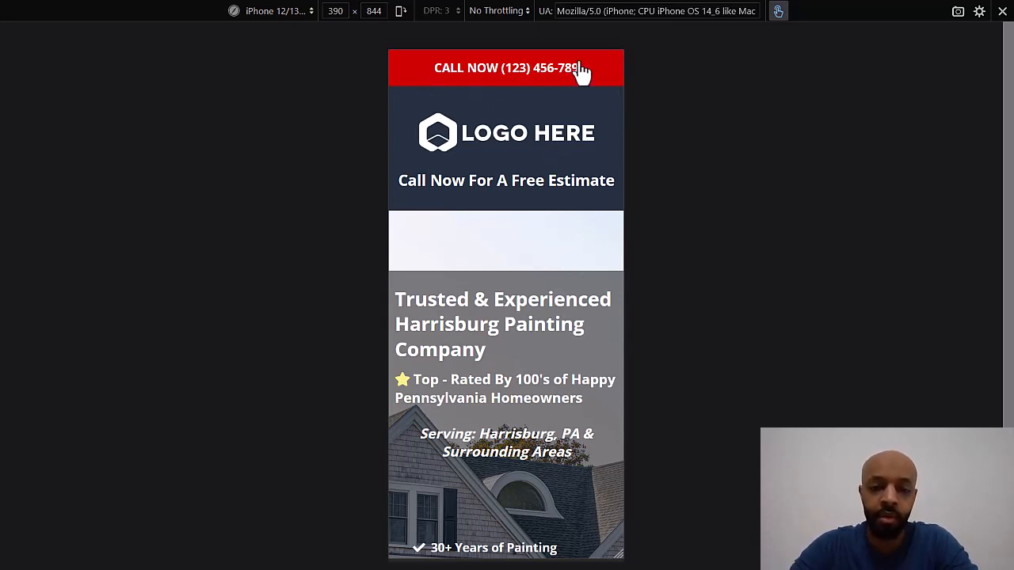
- Scroll the phone-sized variation preview down, confirming the red CALL NOW header stays pinned
scroll("down", 3)
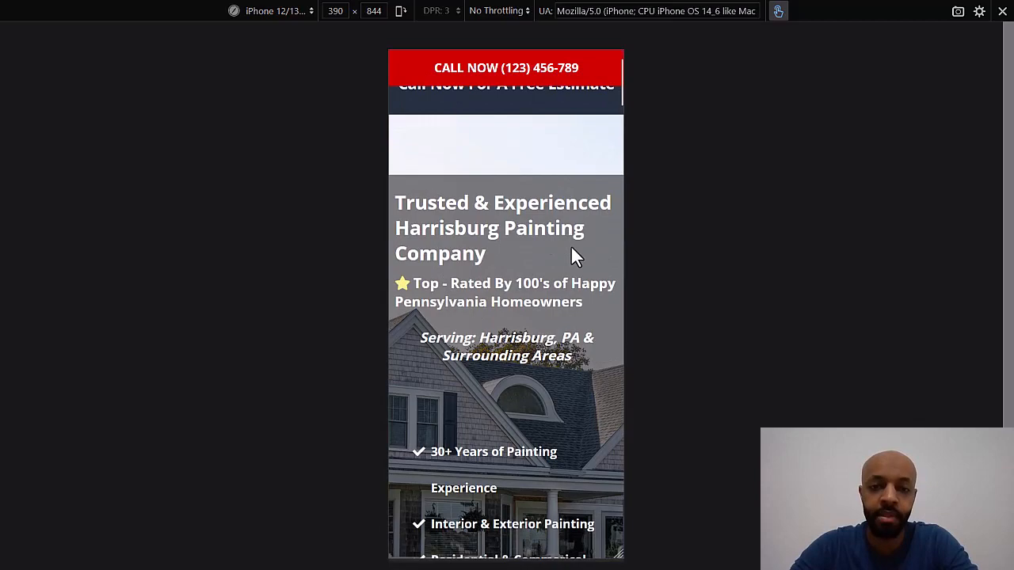
scroll("down", 3)
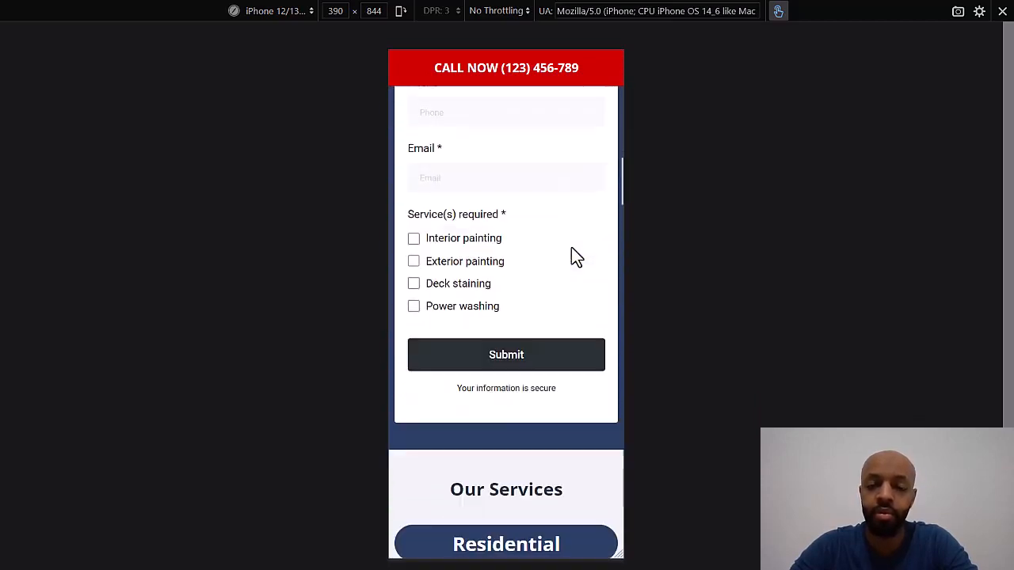
scroll("down", 3)
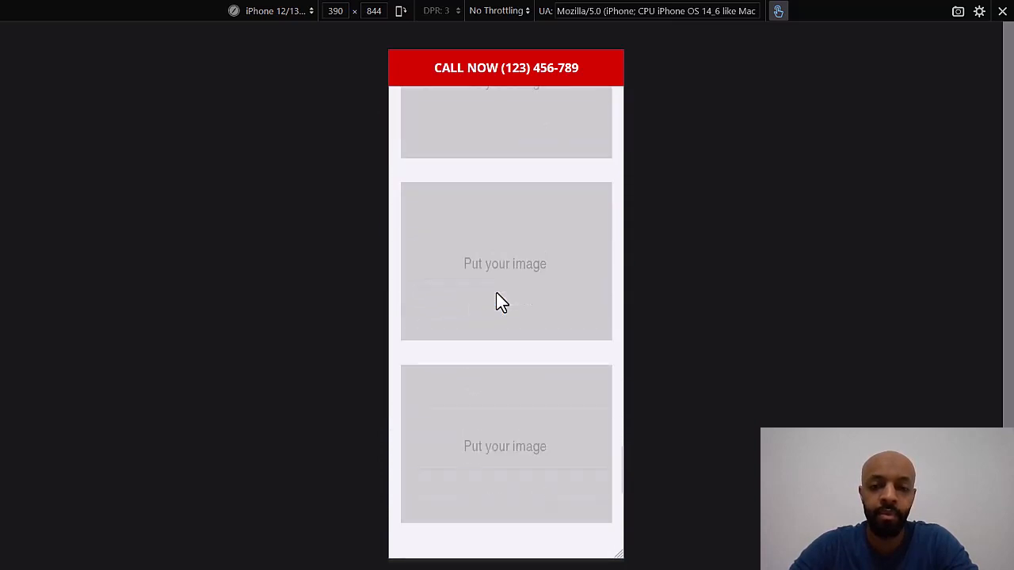
scroll("down", 3)
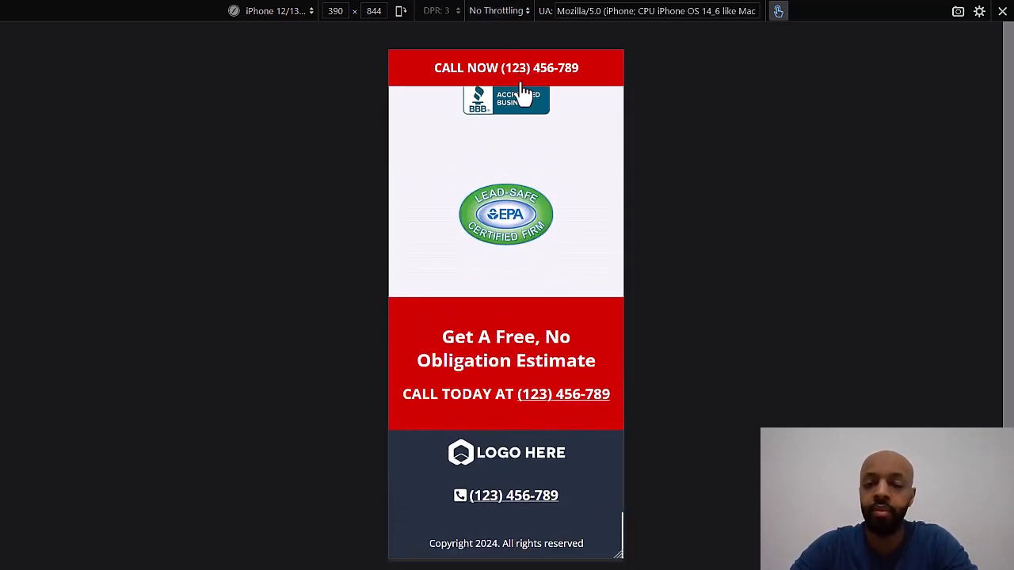
mouse_move(500, 174)
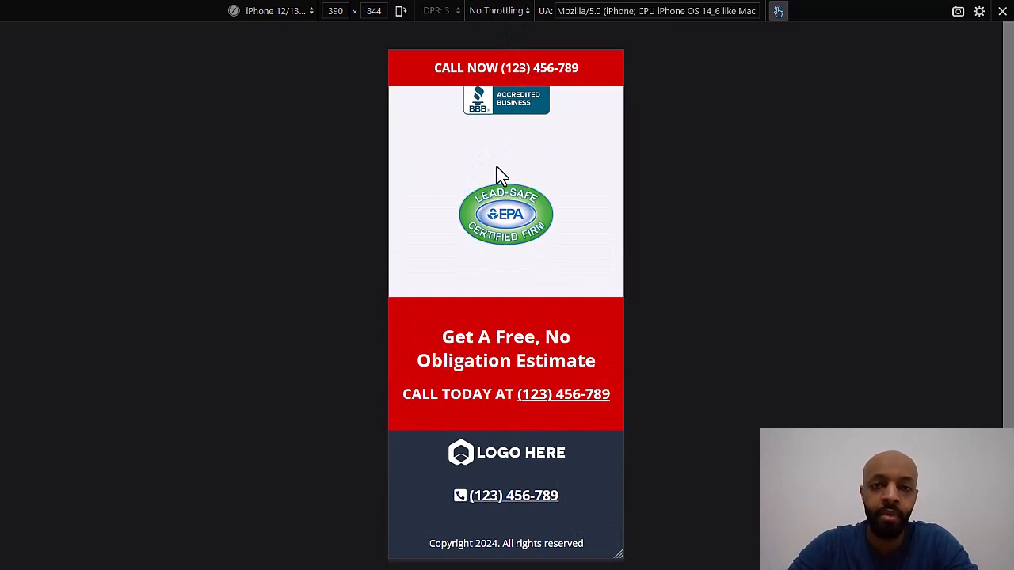
mouse_move(545, 164)
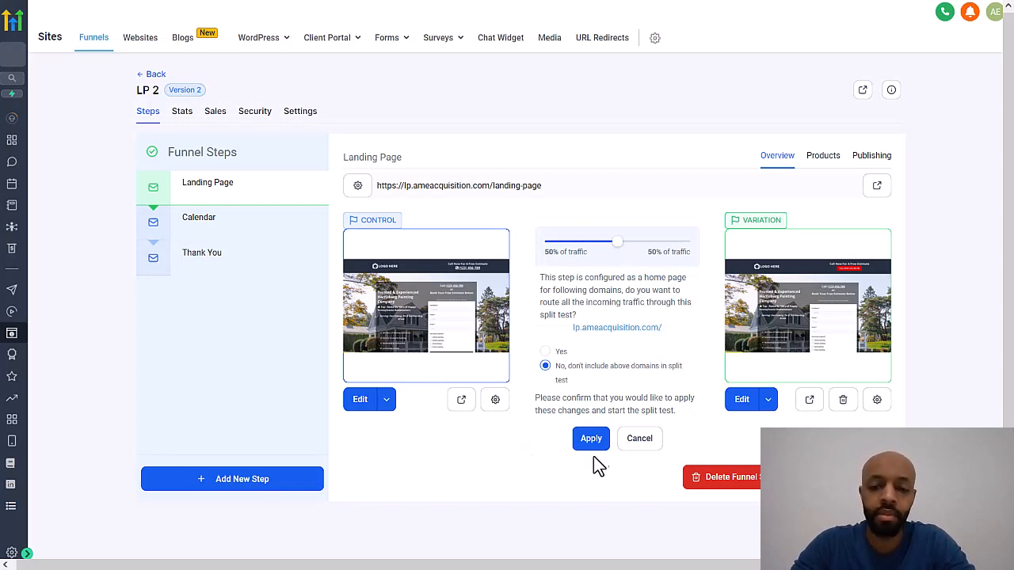
- Apply and confirm the 50/50 split test settings
left_click(591, 438)
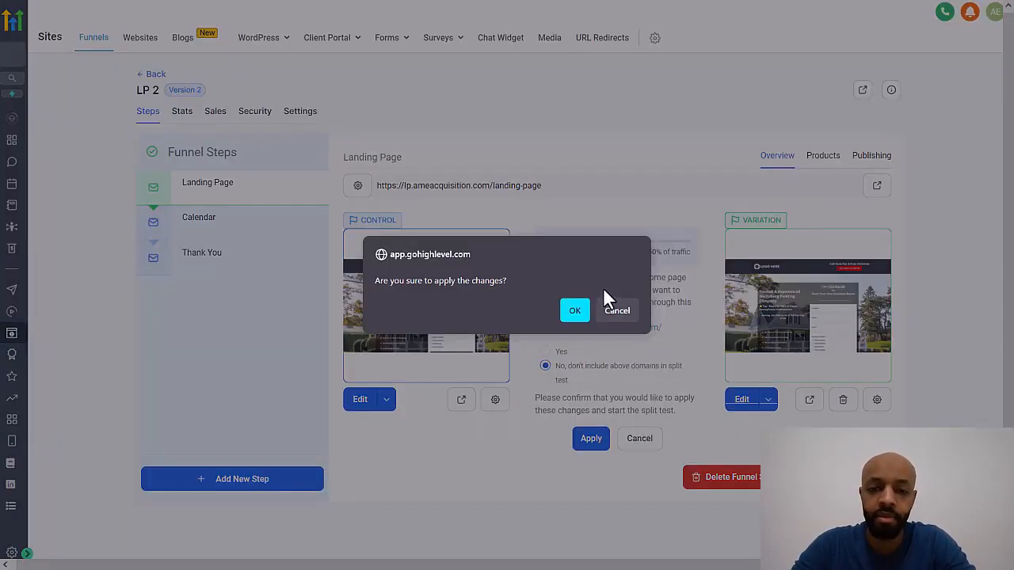
left_click(576, 310)
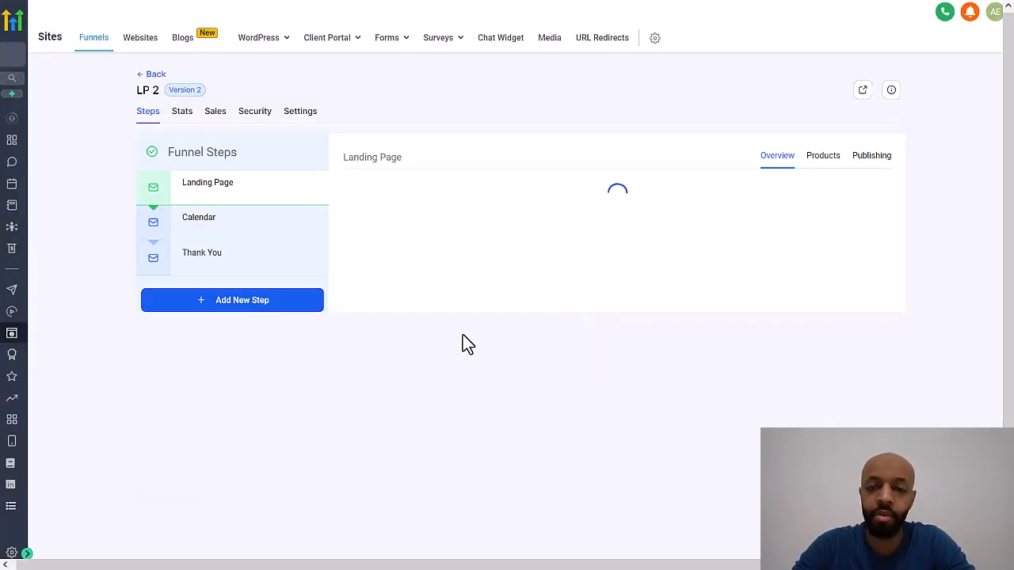